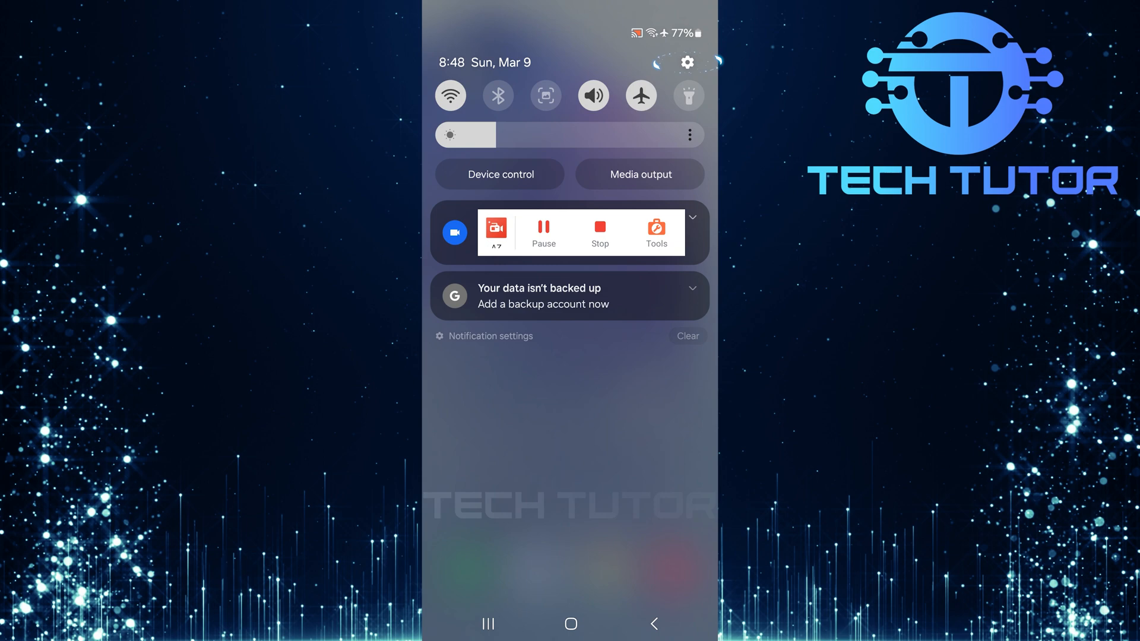
Open Settings from the quick panel gear and scroll the main settings list
{"action": "left_click", "coordinate": [686, 62]}
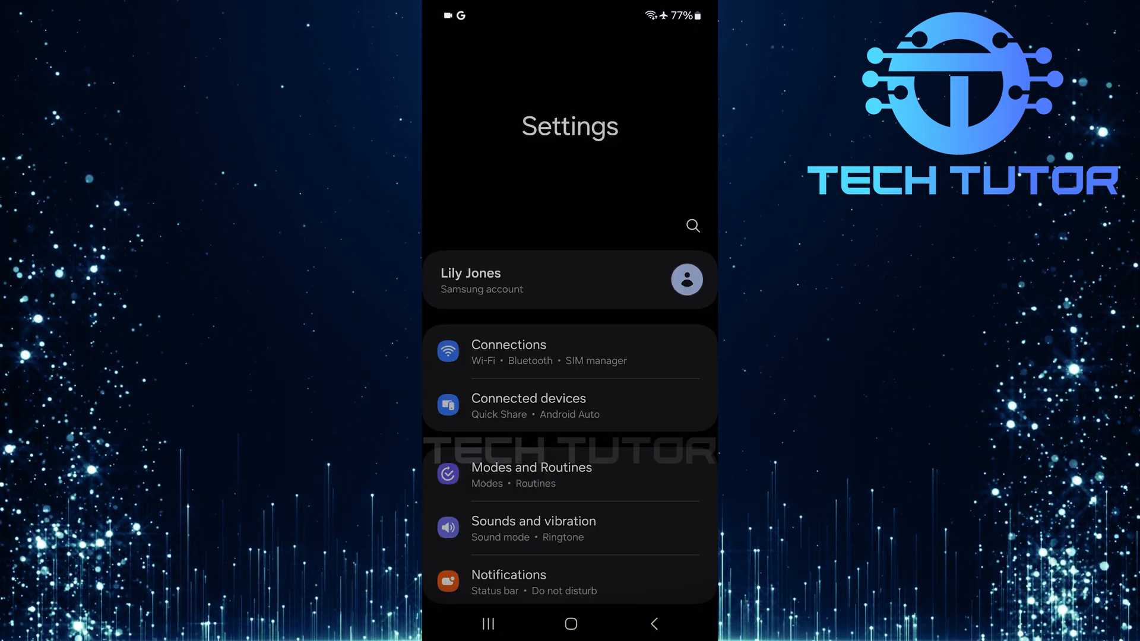
{"action": "scroll", "scroll_direction": "up", "scroll_amount": 3}
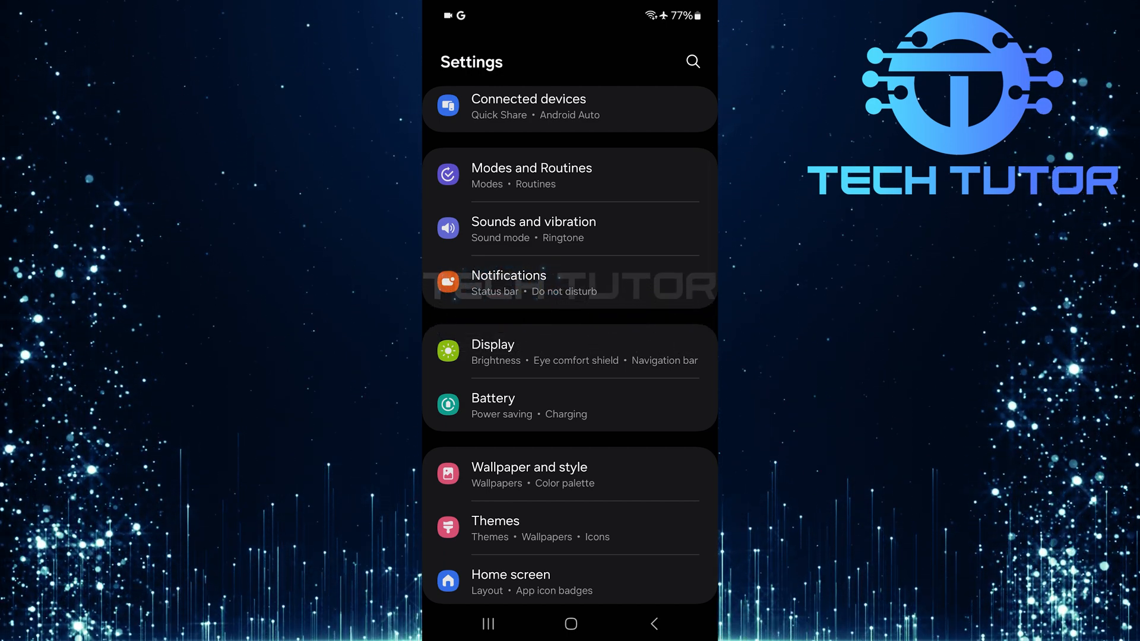
In Notifications > Advanced settings, enable 'Manage notification categories for each app'
{"action": "left_click", "coordinate": [508, 282]}
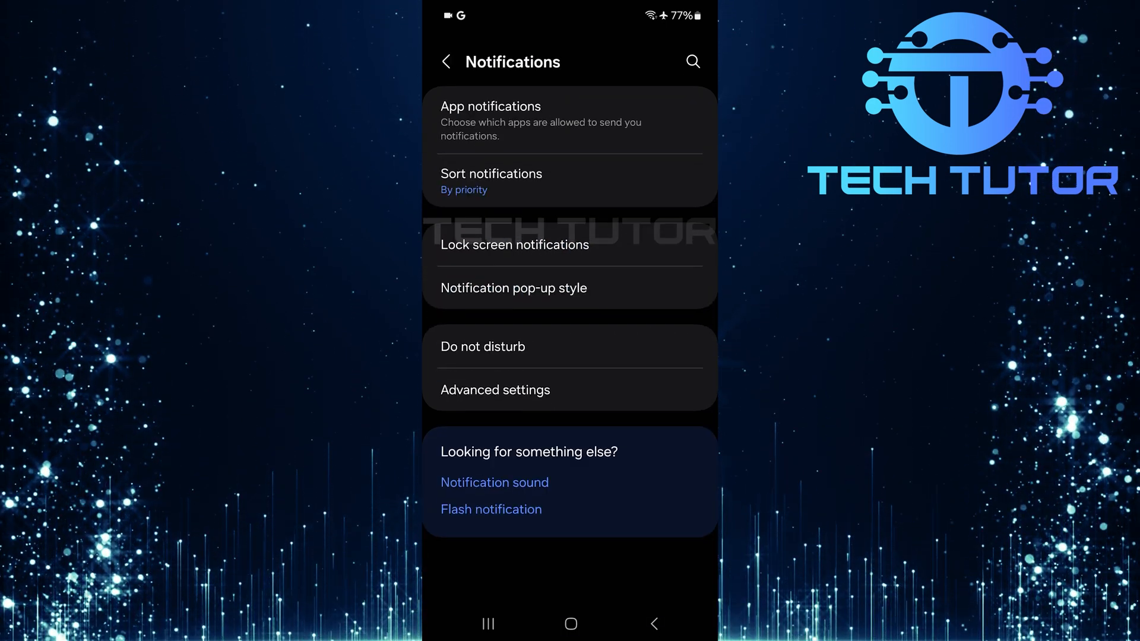
{"action": "left_click", "coordinate": [495, 389]}
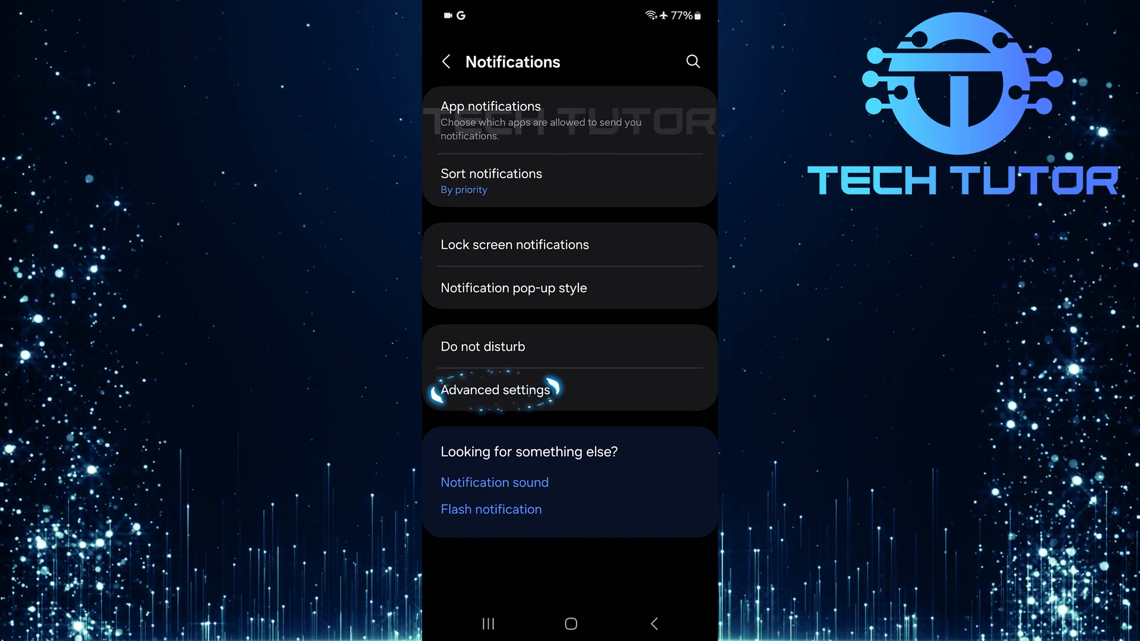
{"action": "left_click", "coordinate": [496, 390]}
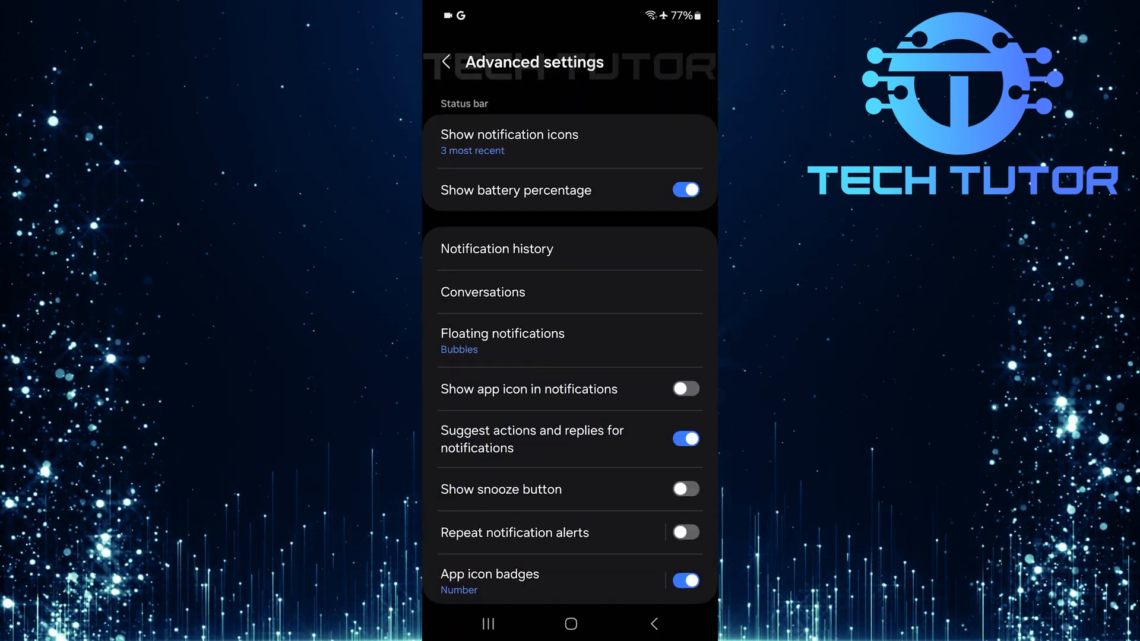
{"action": "scroll", "scroll_direction": "down", "scroll_amount": 3}
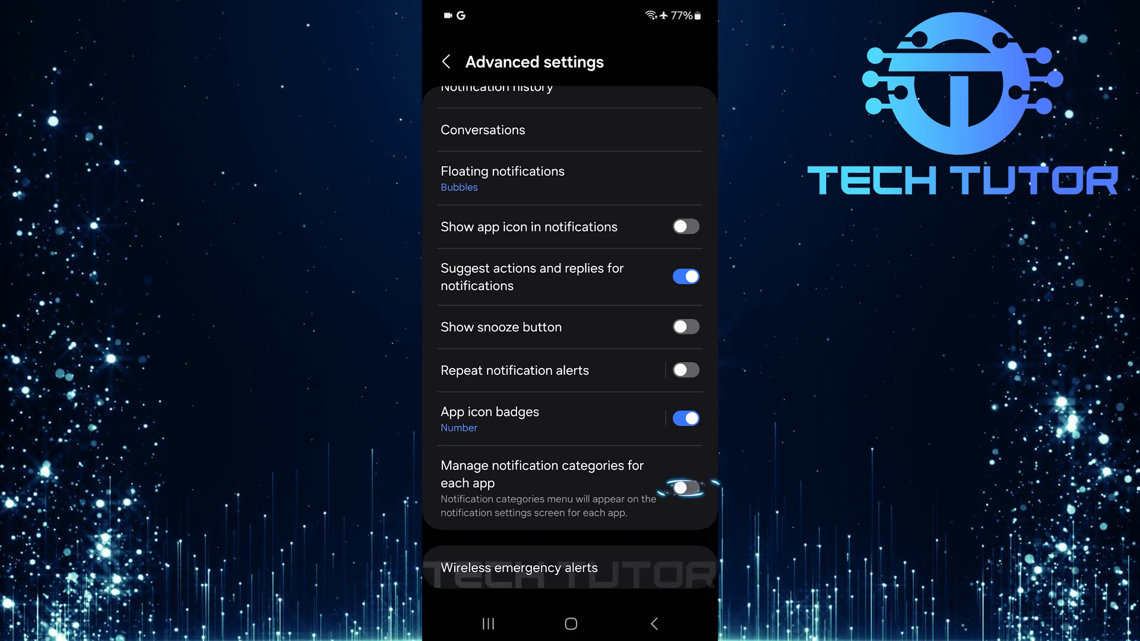
{"action": "left_click", "coordinate": [684, 488]}
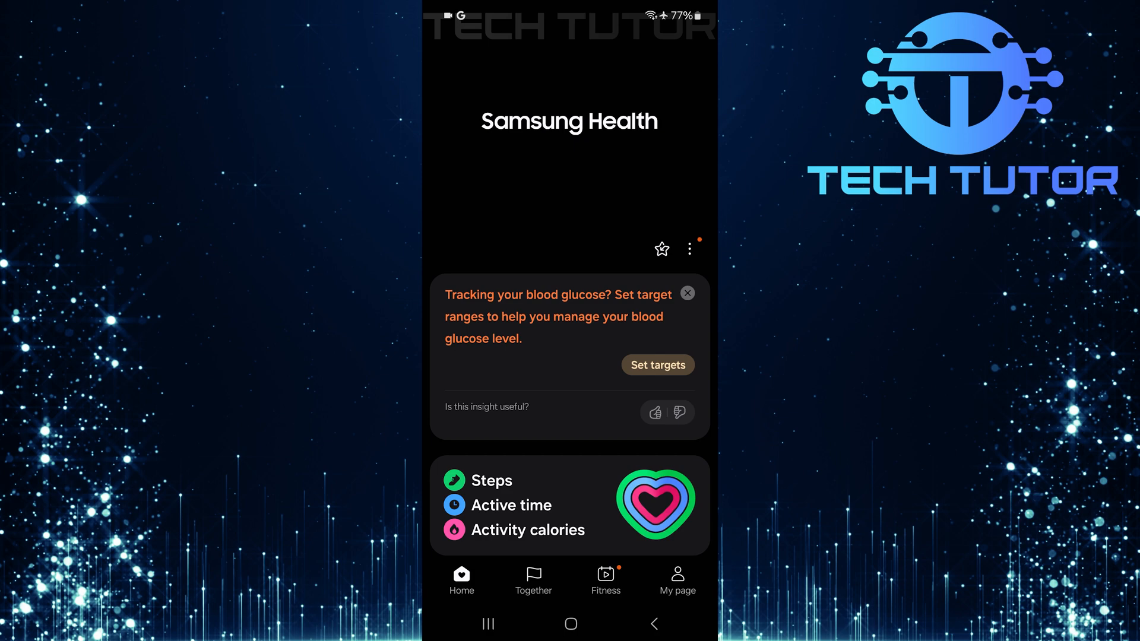
Choose Settings from the three-dot menu on Samsung Health's home screen
{"action": "left_click", "coordinate": [689, 249]}
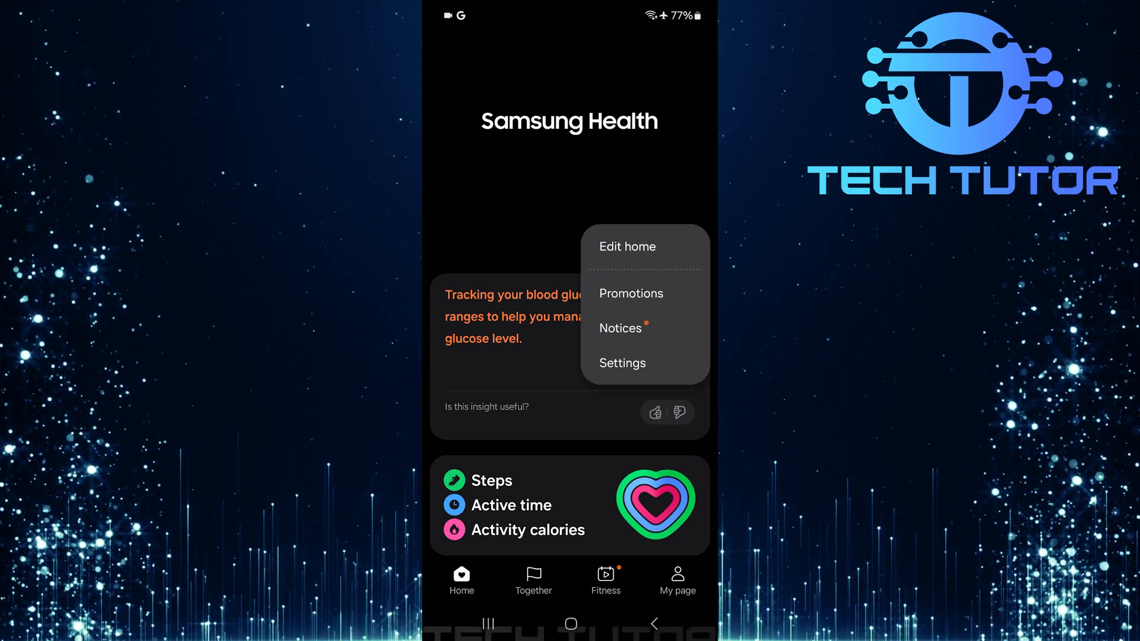
{"action": "left_click", "coordinate": [622, 363]}
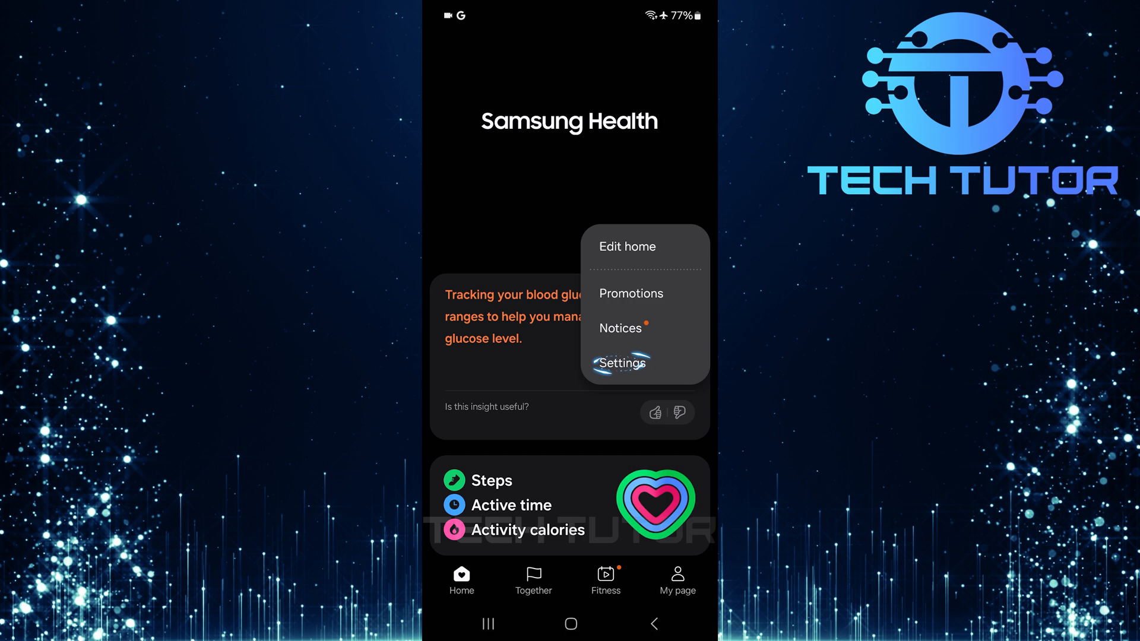
{"action": "left_click", "coordinate": [622, 363]}
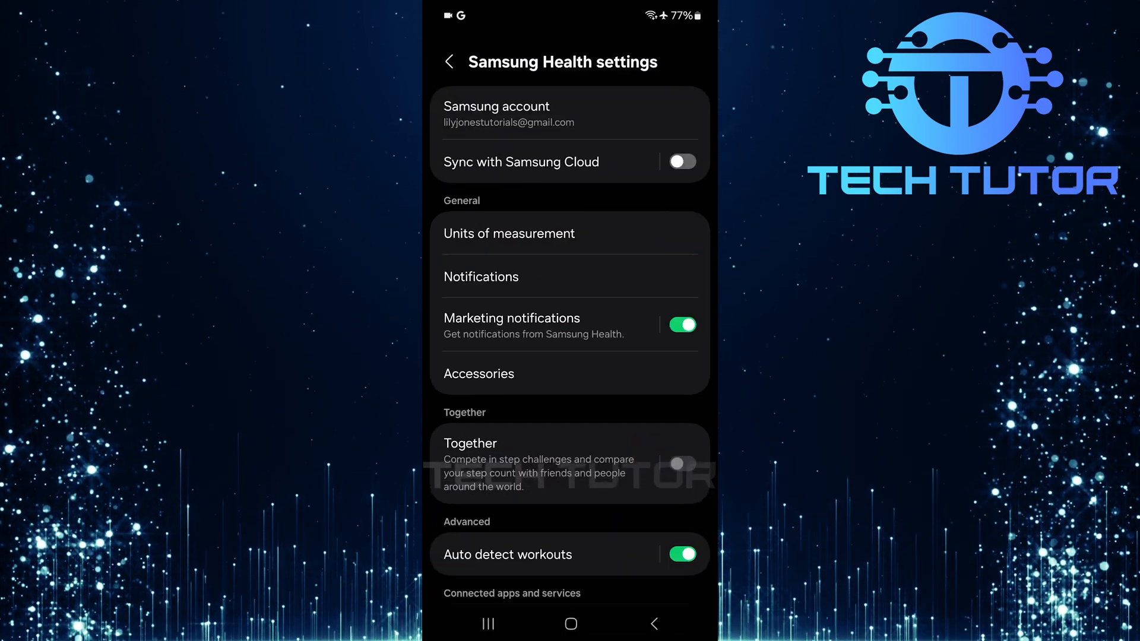
Go to Samsung Health's Notifications, then Notification categories
{"action": "left_click", "coordinate": [480, 276]}
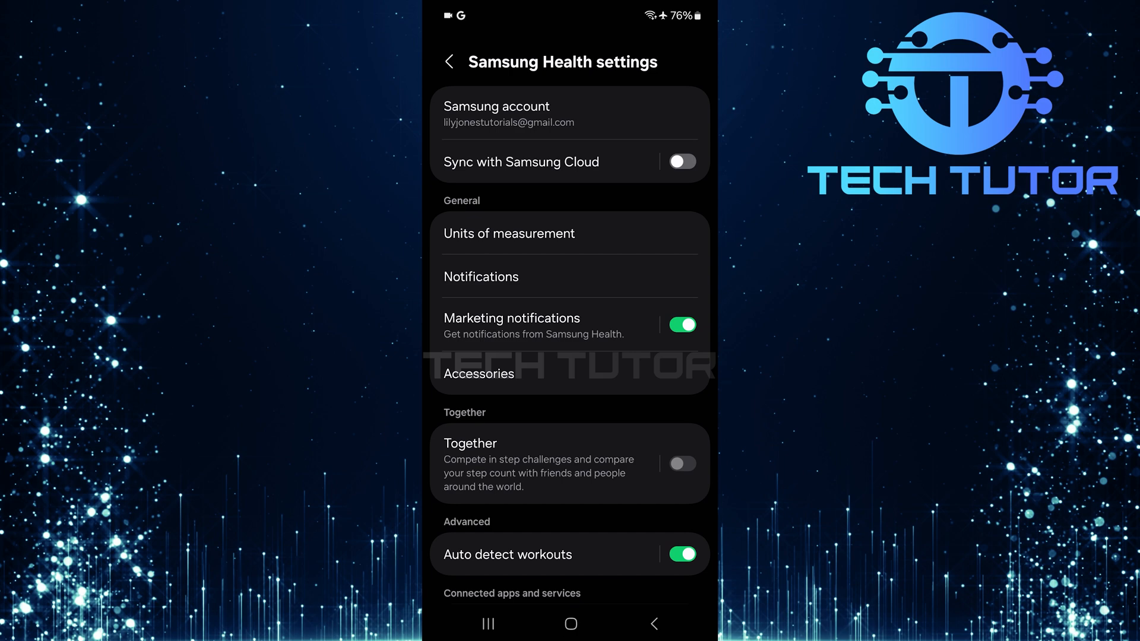
{"action": "left_click", "coordinate": [480, 276]}
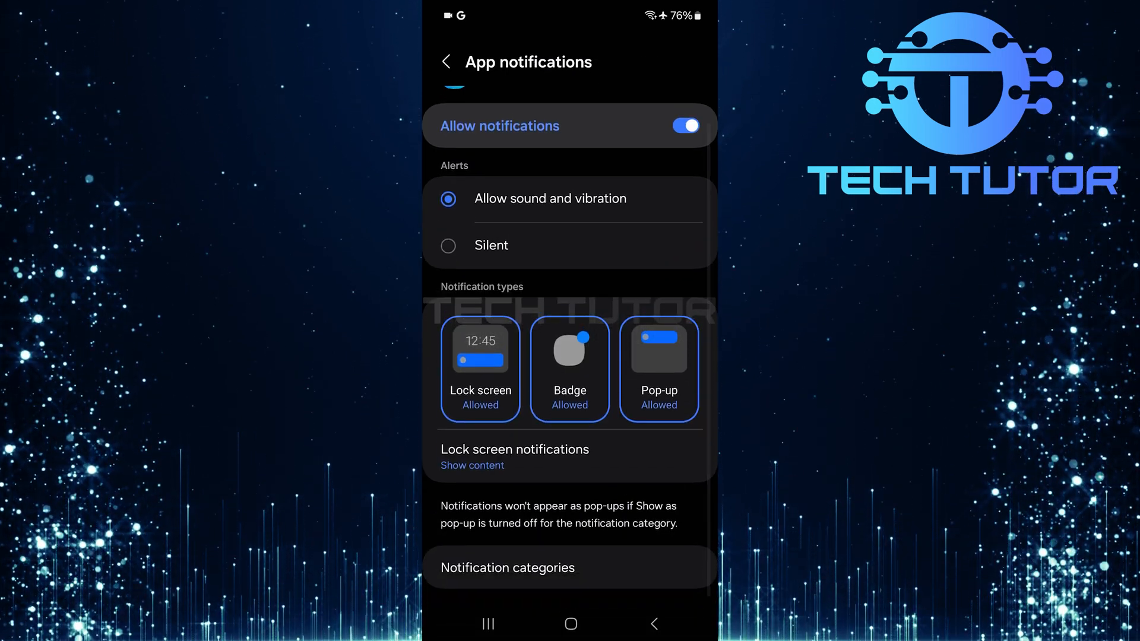
{"action": "left_click", "coordinate": [507, 567]}
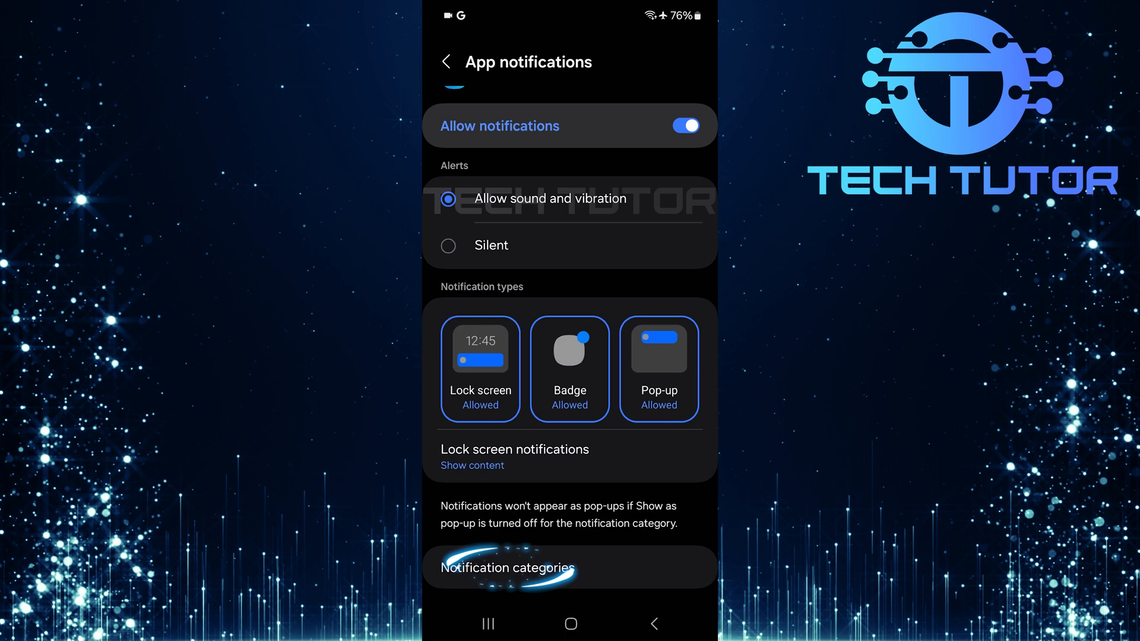
{"action": "left_click", "coordinate": [506, 567]}
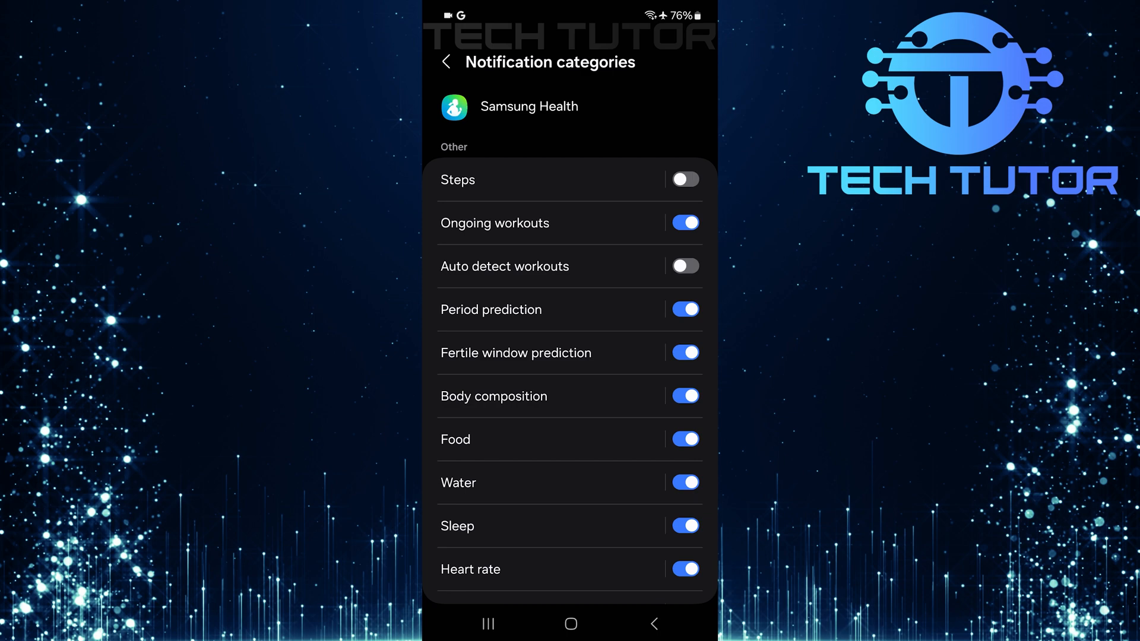
Switch on the Steps notification category for Samsung Health
{"action": "left_click", "coordinate": [683, 179]}
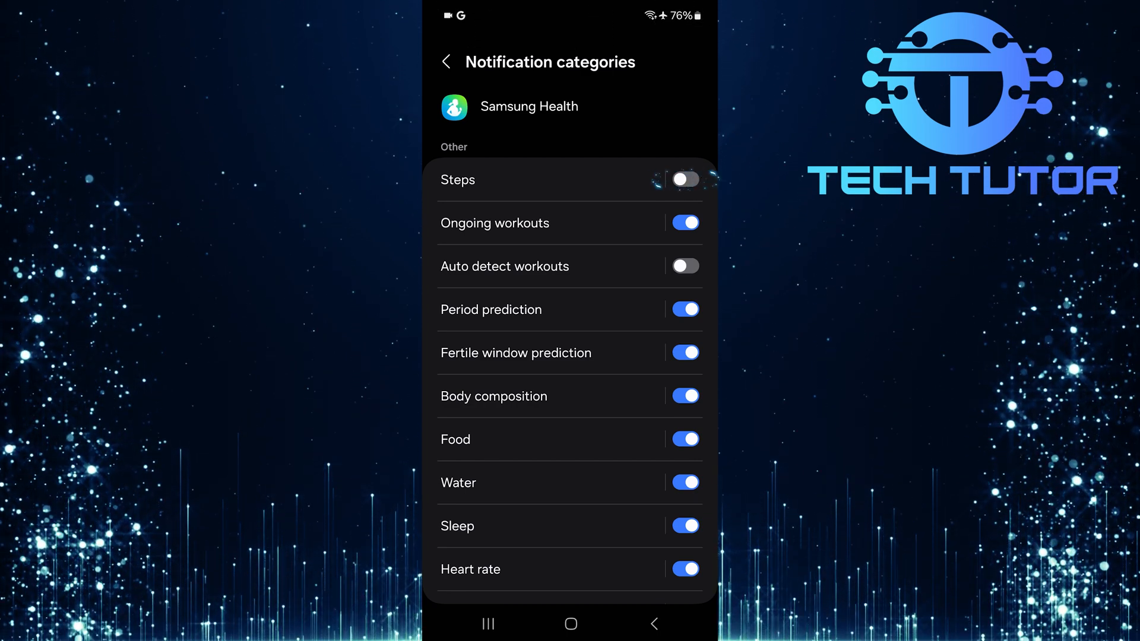
{"action": "left_click", "coordinate": [684, 179]}
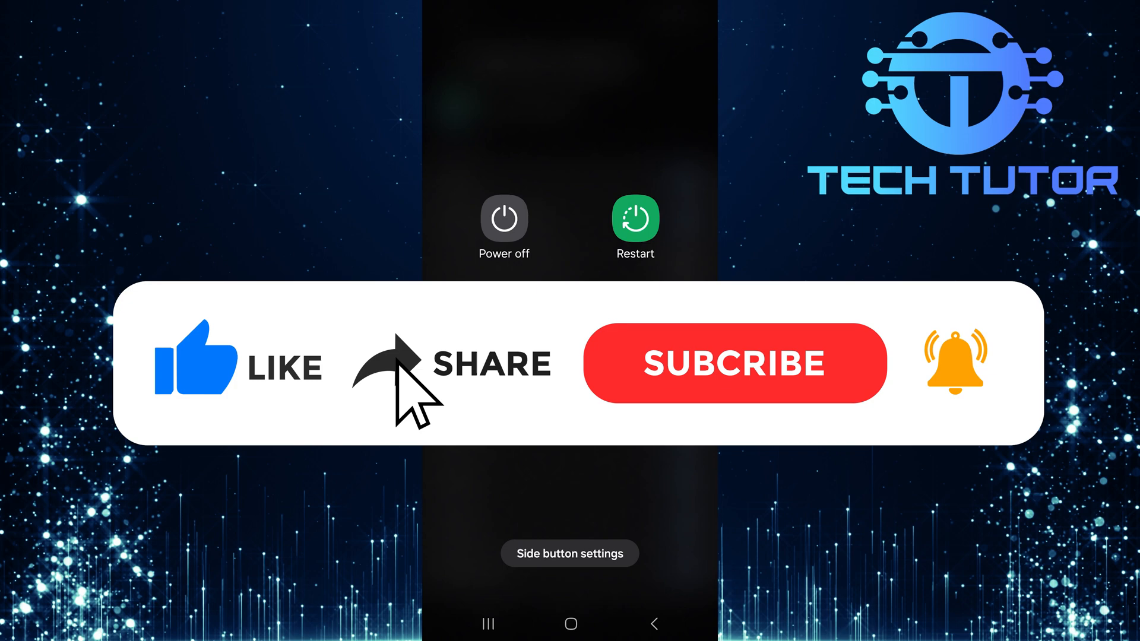
Show the Power off / Restart menu from the side button
{"action": "left_click", "coordinate": [735, 362]}
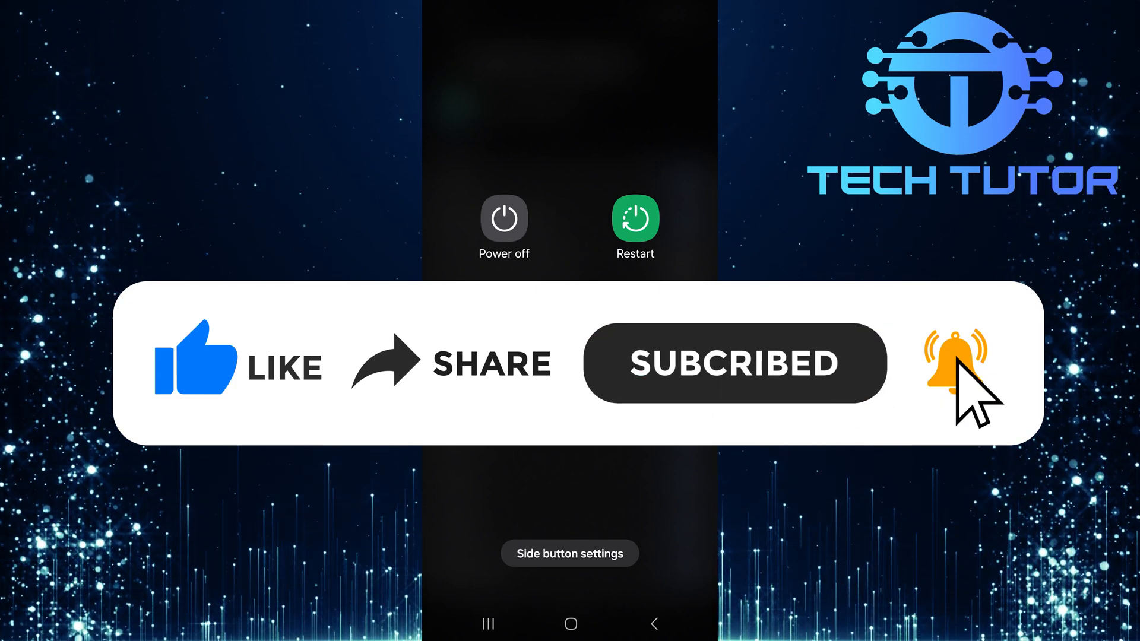